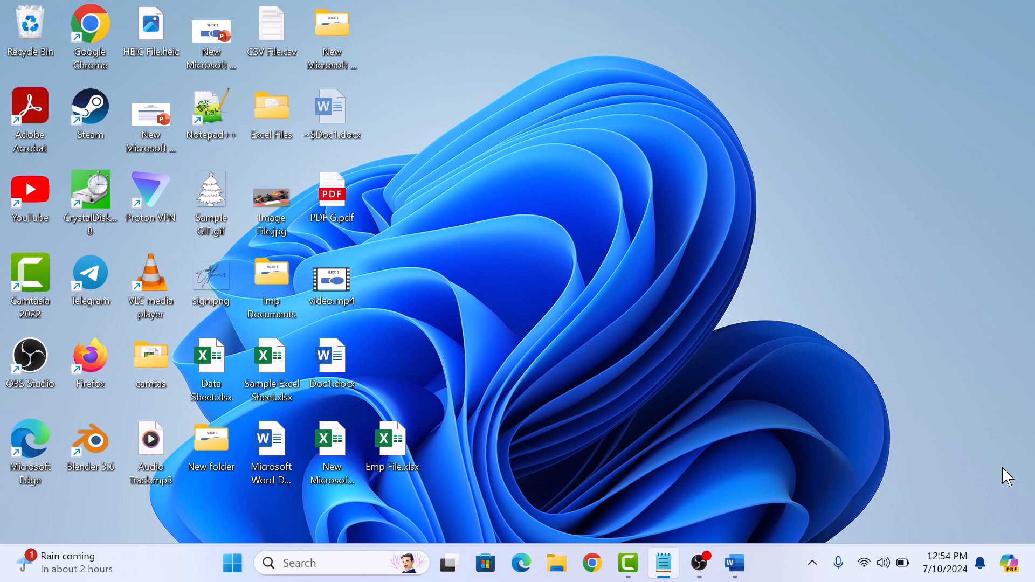
Open Doc1.docx from the desktop in Word
{"action": "left_click", "coordinate": [733, 563]}
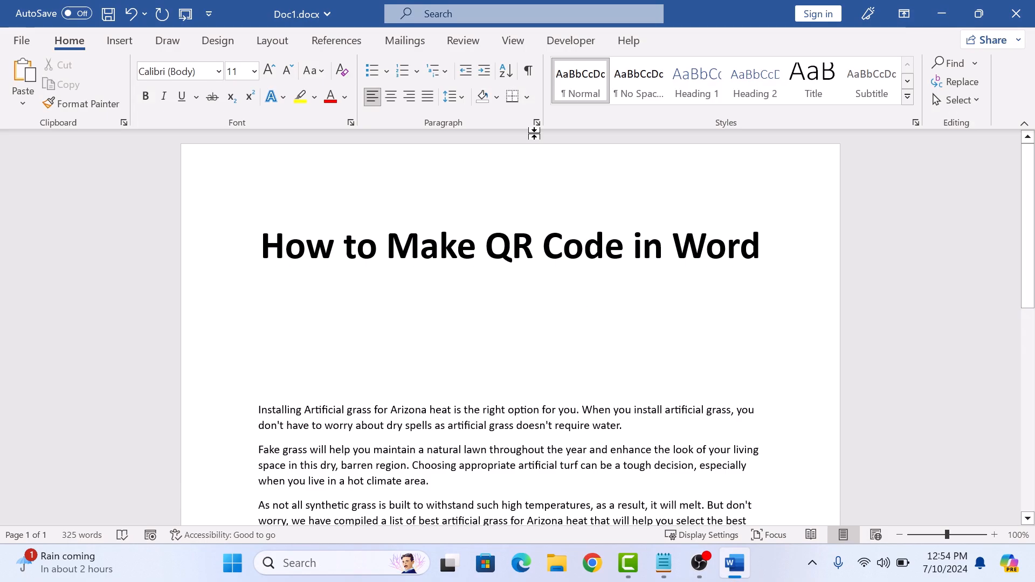
Open the Office Add-ins window from the Developer ribbon's Add-ins group
{"action": "left_click", "coordinate": [571, 40]}
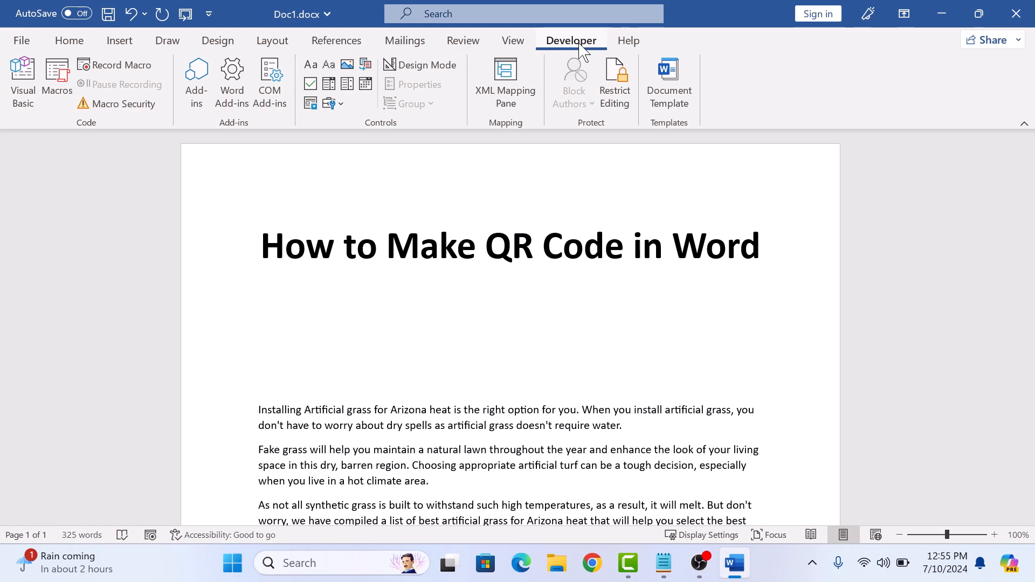
{"action": "left_click", "coordinate": [571, 40]}
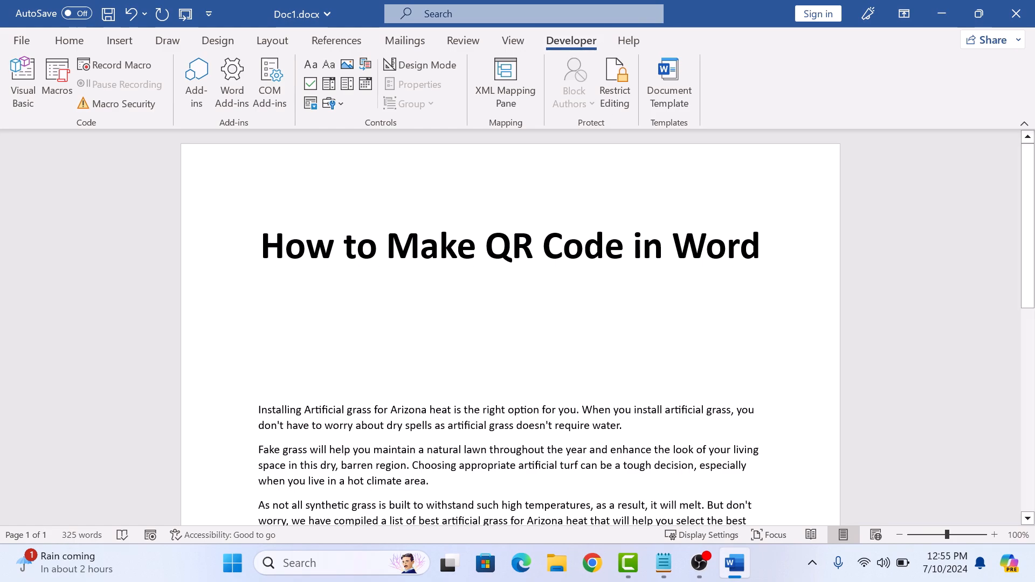
{"action": "left_click", "coordinate": [258, 313]}
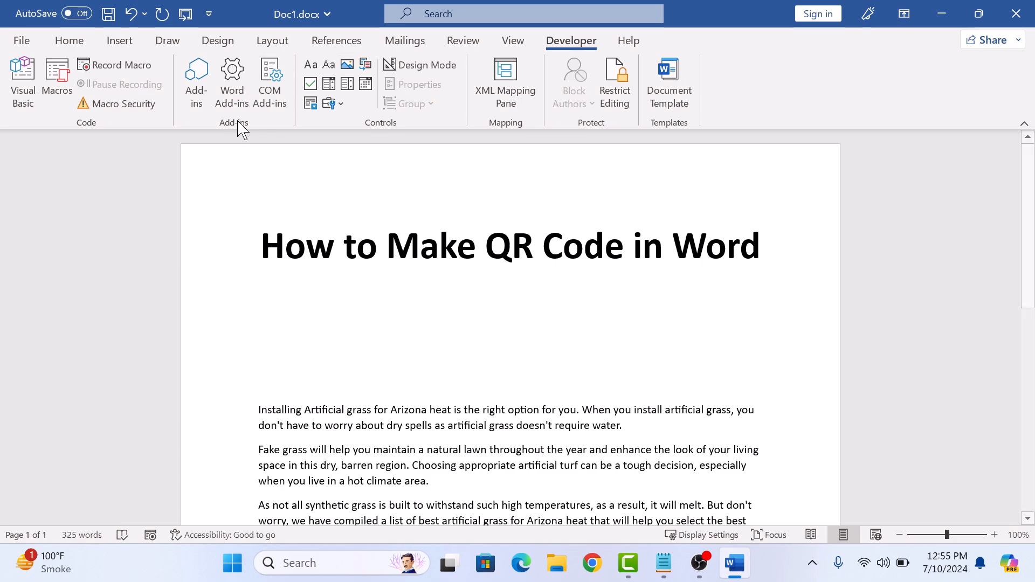
{"action": "left_click", "coordinate": [196, 83]}
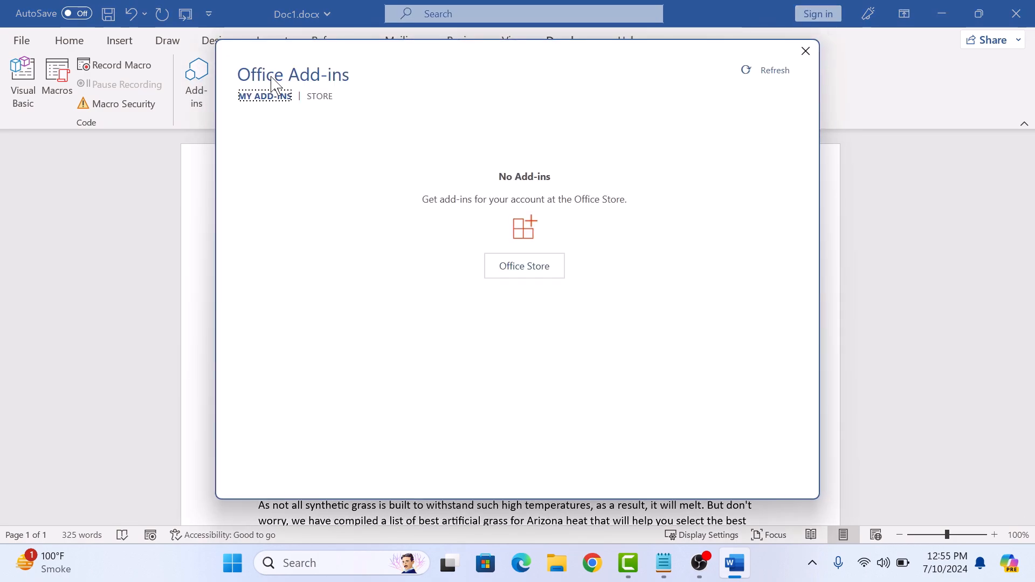
Search the add-in store for 'qr code' and add QR4Office, bringing up its license prompt
{"action": "left_click", "coordinate": [320, 96]}
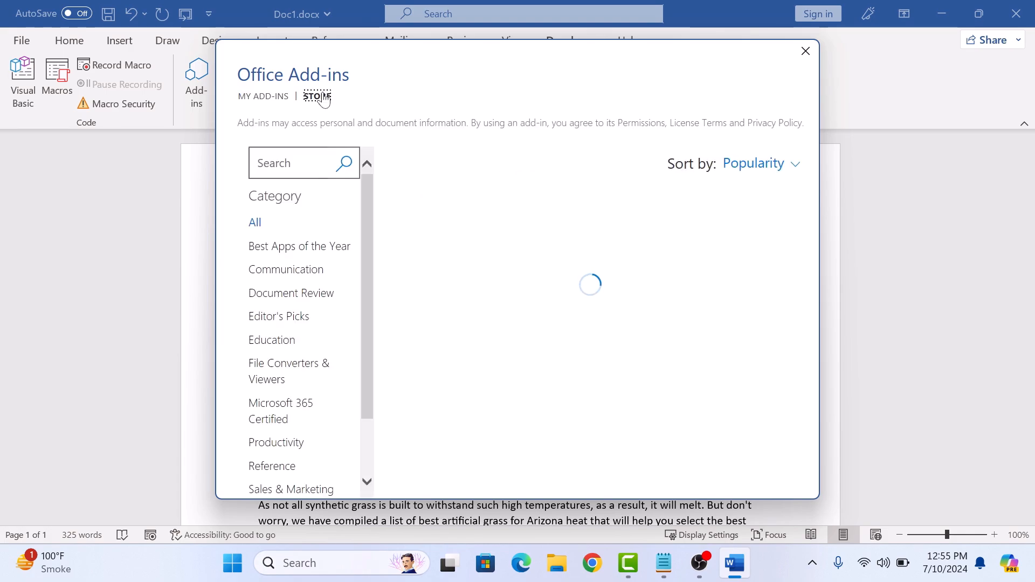
{"action": "type", "text": "qr code"}
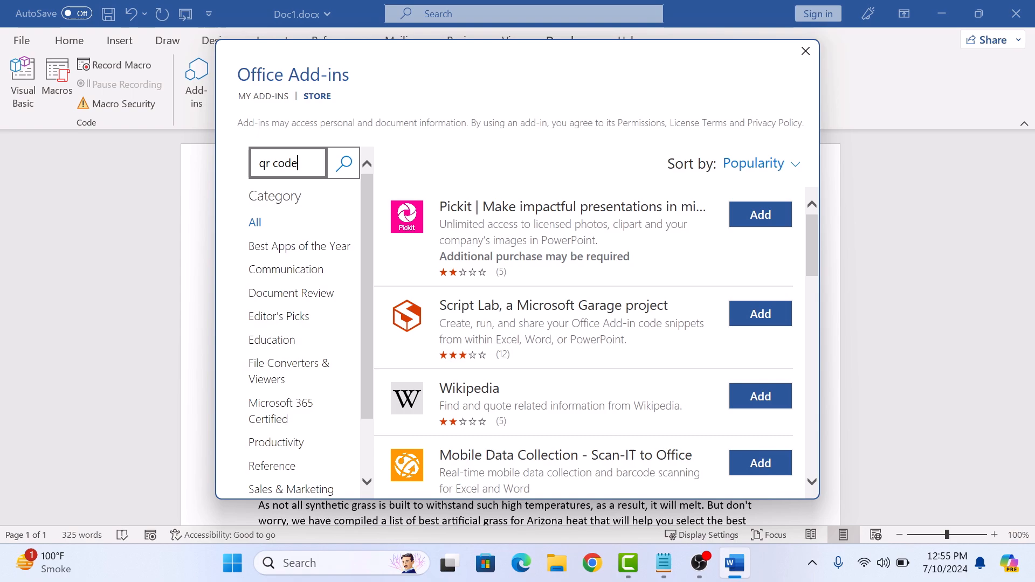
{"action": "left_click", "coordinate": [343, 163]}
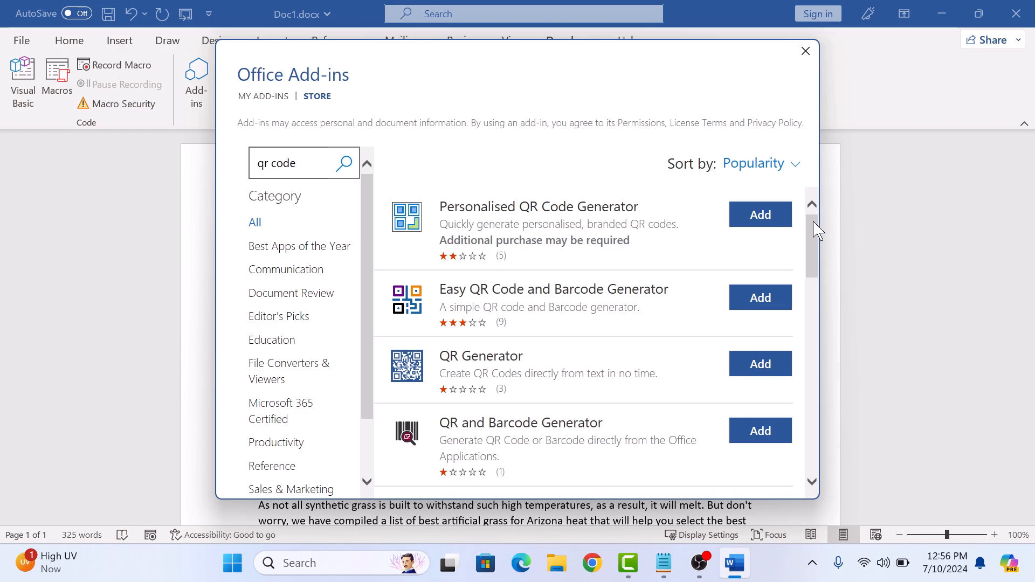
{"action": "scroll", "scroll_direction": "down", "scroll_amount": 3}
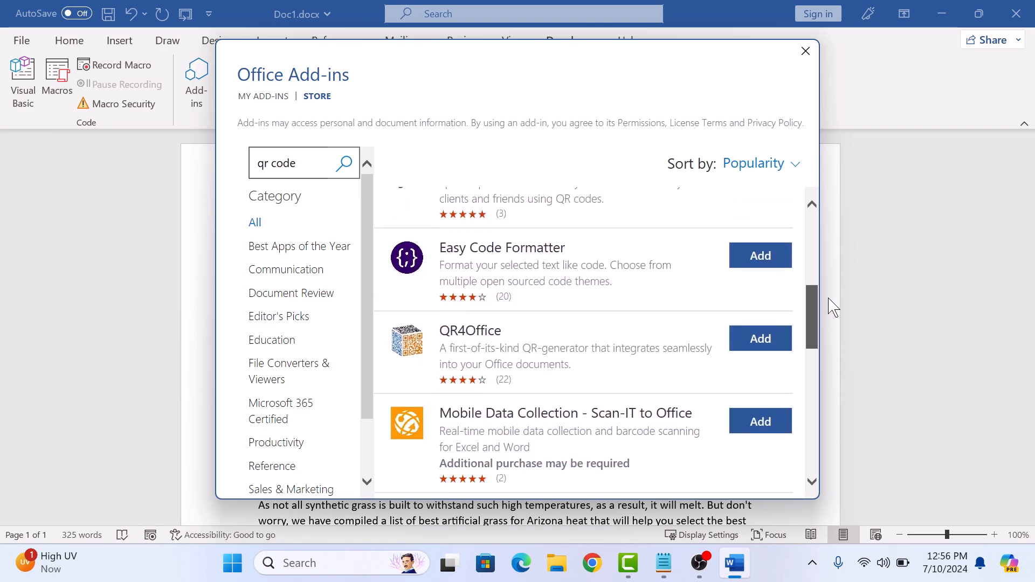
{"action": "mouse_move", "coordinate": [650, 349]}
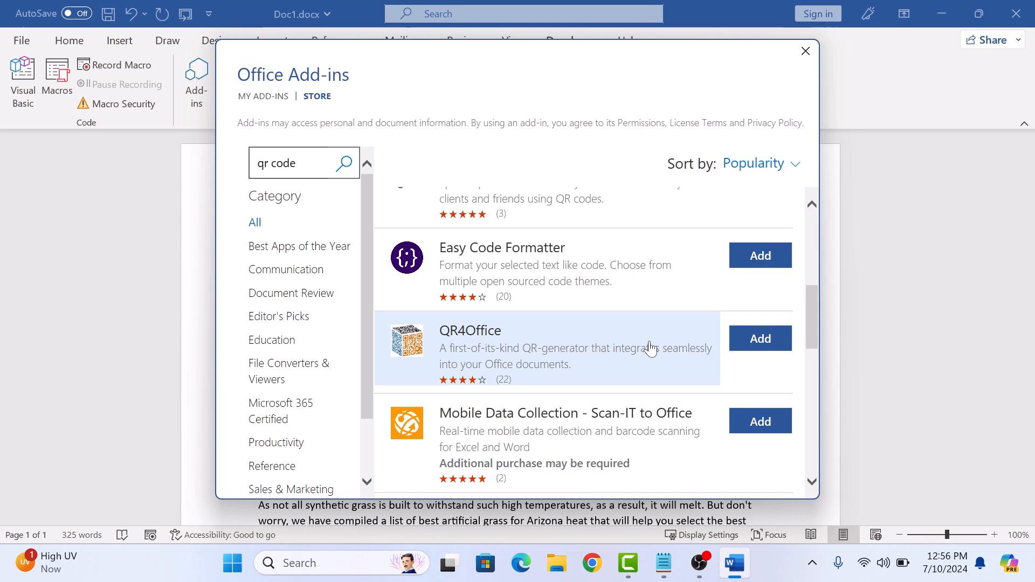
{"action": "mouse_move", "coordinate": [731, 334]}
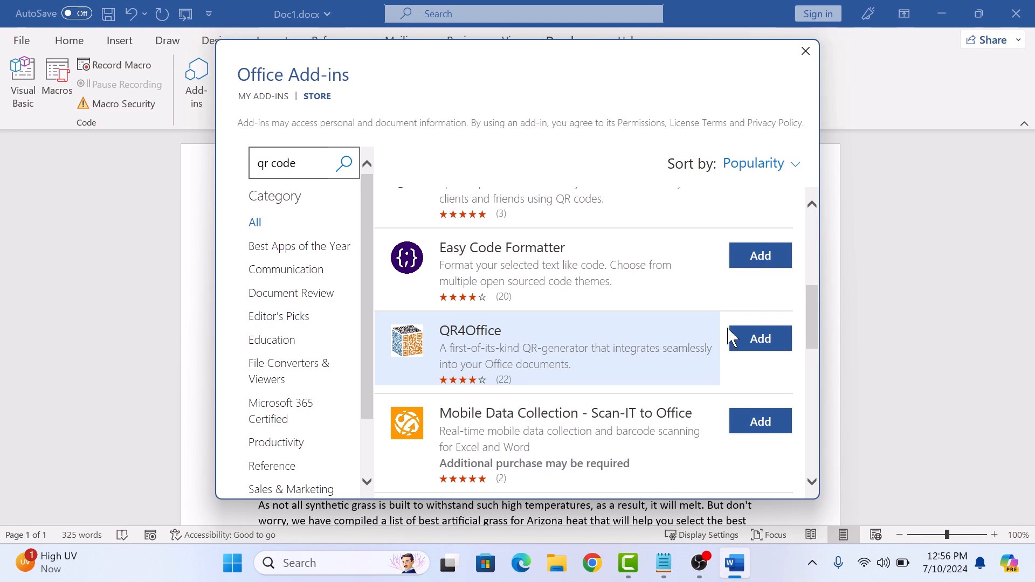
{"action": "left_click", "coordinate": [759, 339]}
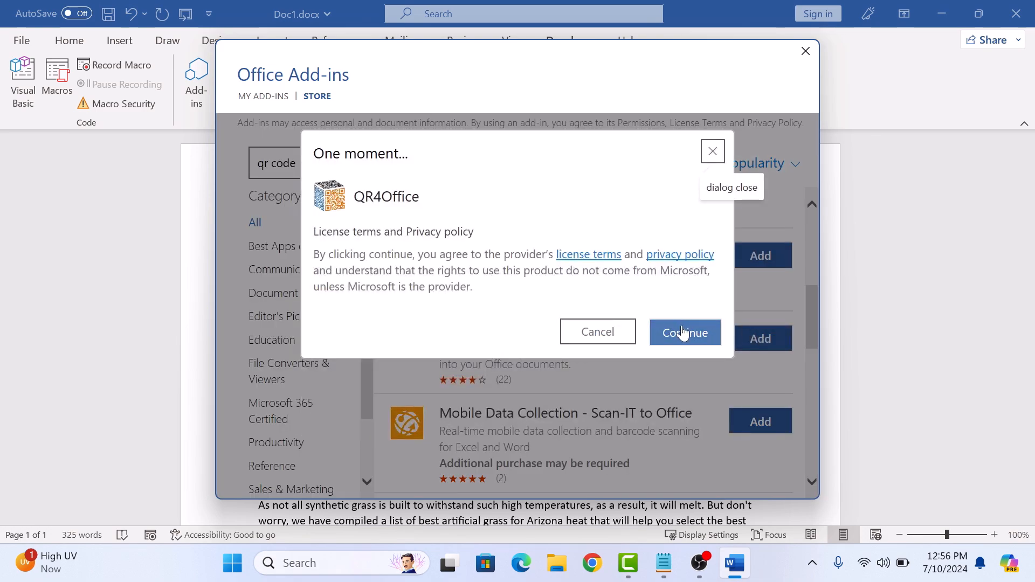
Accept the QR4Office license terms to install it, then close its pane
{"action": "left_click", "coordinate": [685, 332]}
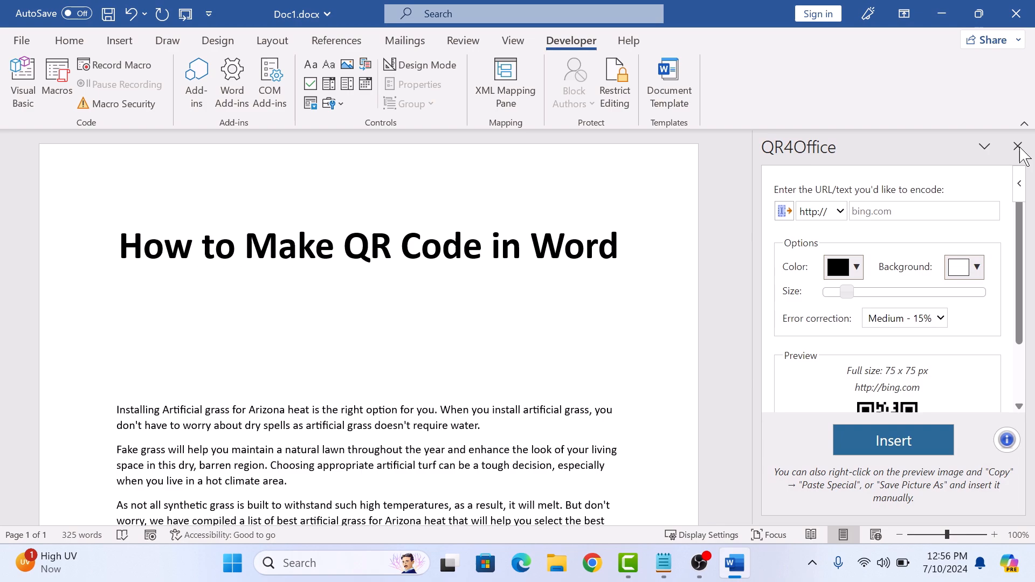
{"action": "left_click", "coordinate": [1019, 146]}
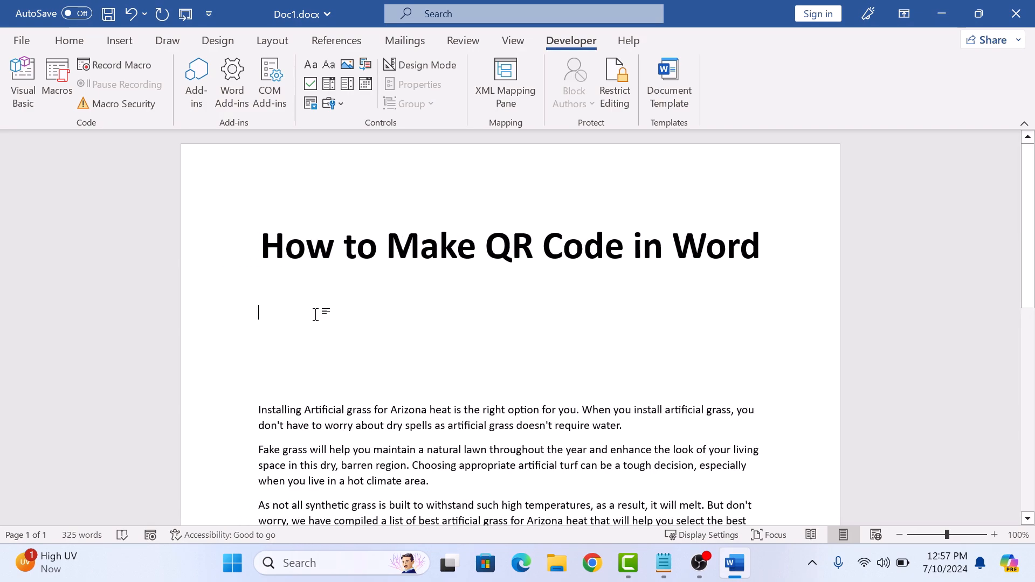
Reopen the QR4Office pane beside the document, ready to encode a link
{"action": "left_click", "coordinate": [195, 83]}
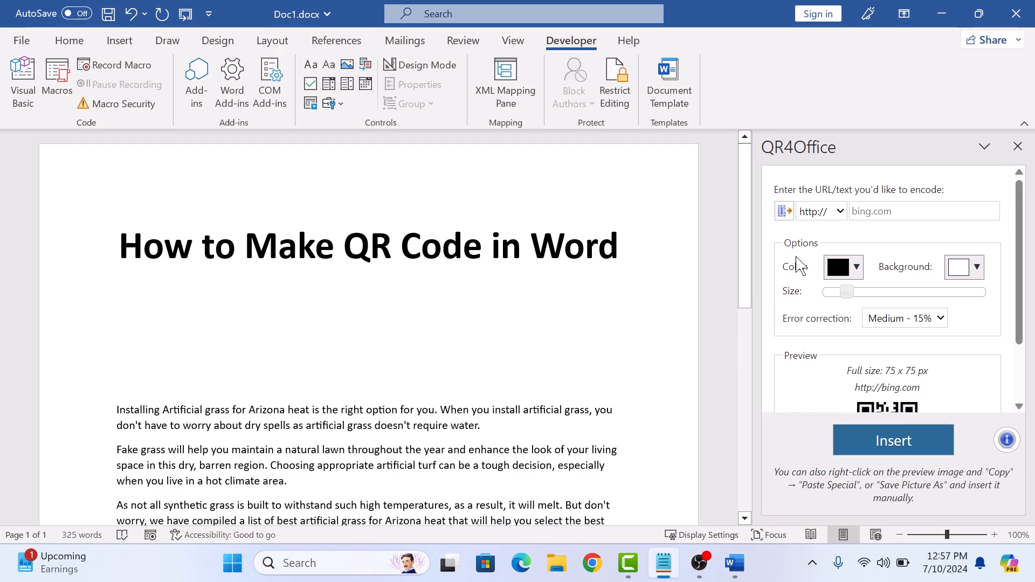
{"action": "mouse_move", "coordinate": [886, 164]}
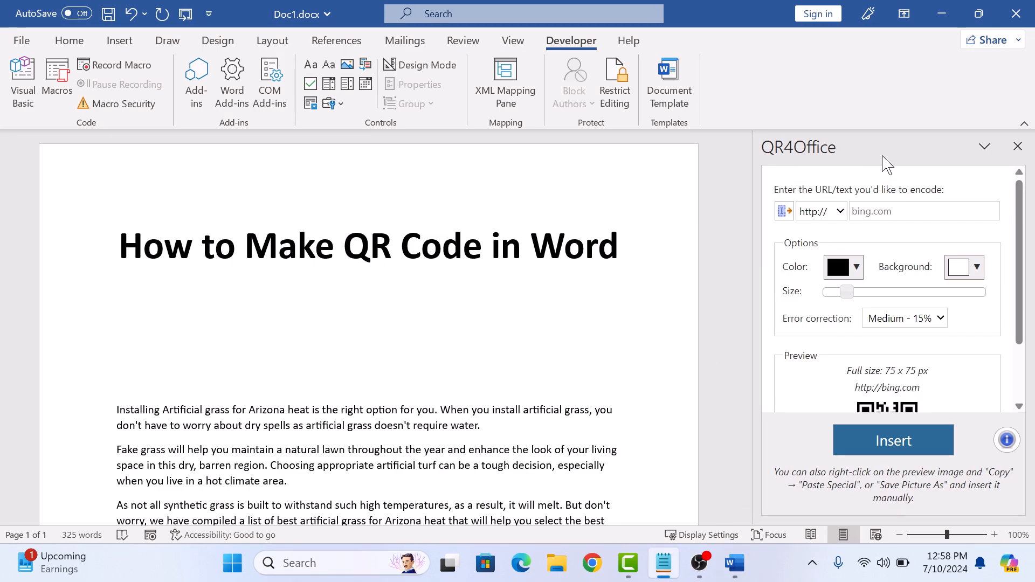
{"action": "mouse_move", "coordinate": [839, 223]}
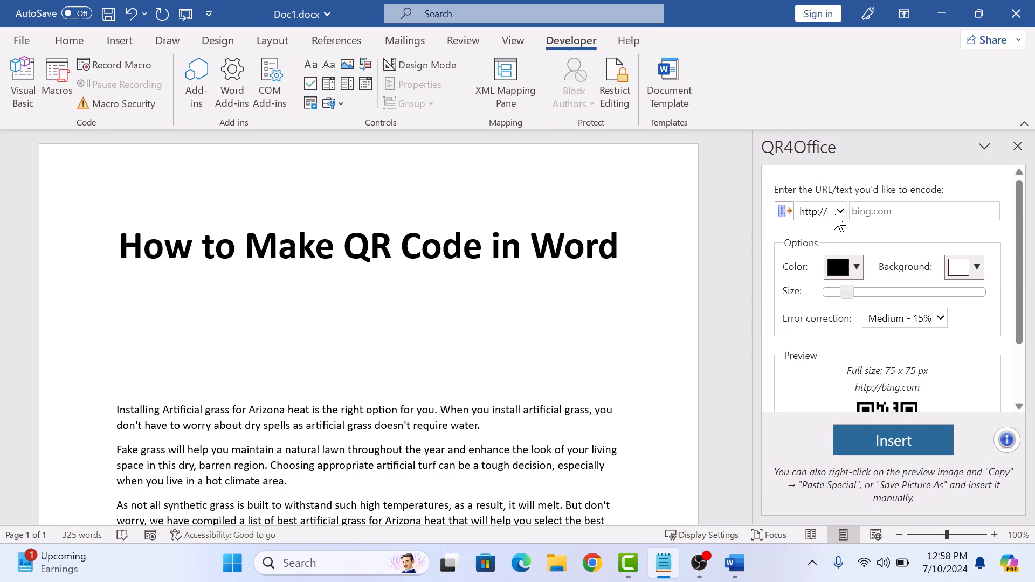
{"action": "left_click", "coordinate": [821, 210]}
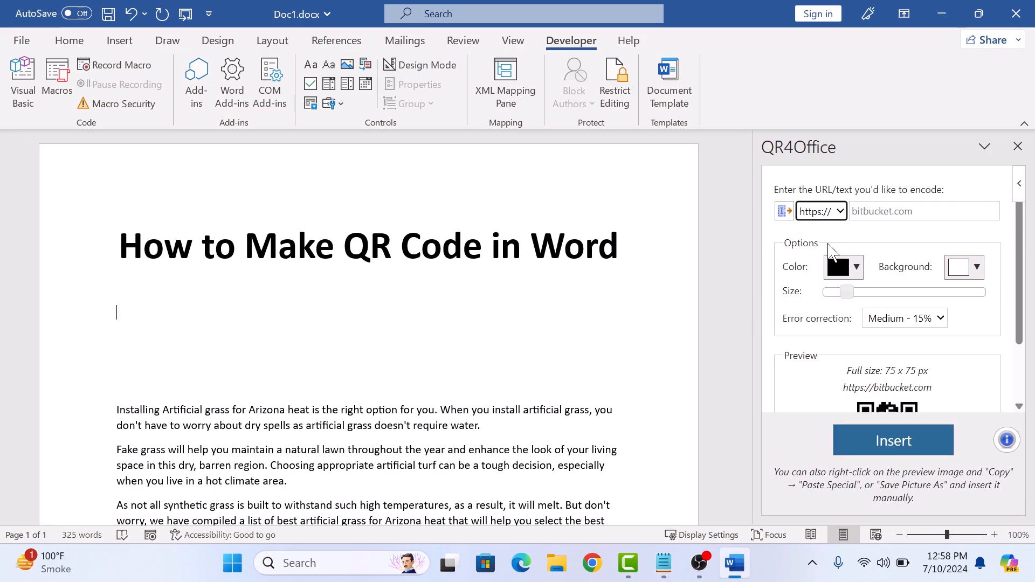
{"action": "type", "text": "https://www.youtube.com/c/TechRelatedTips"}
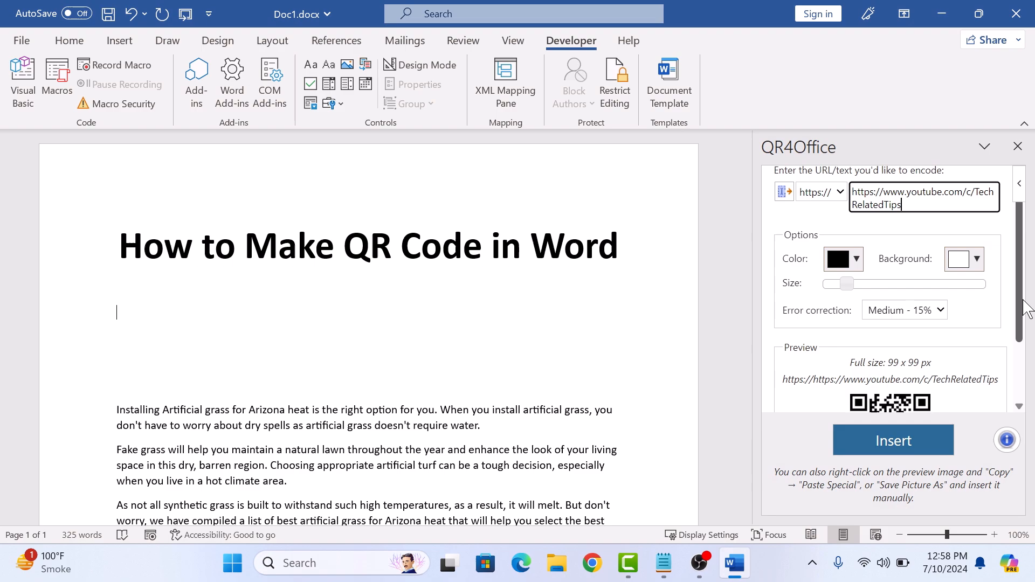
{"action": "scroll", "scroll_direction": "down", "scroll_amount": 3}
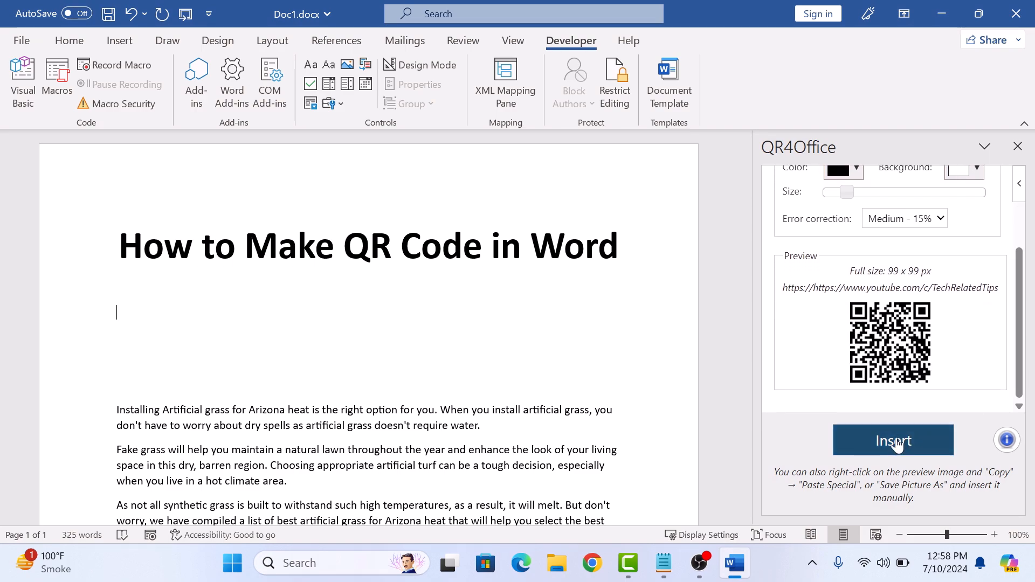
{"action": "left_click", "coordinate": [893, 440]}
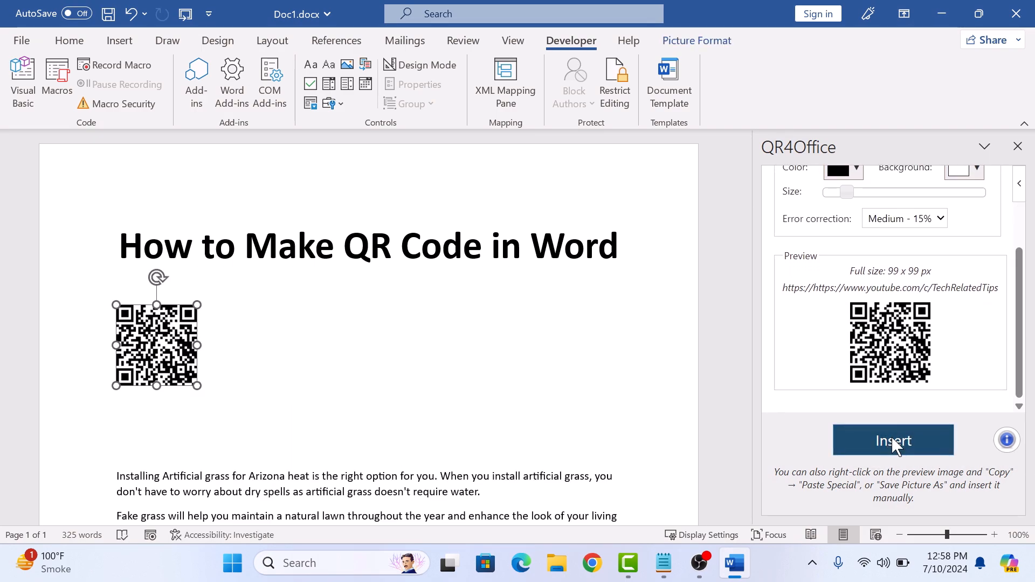